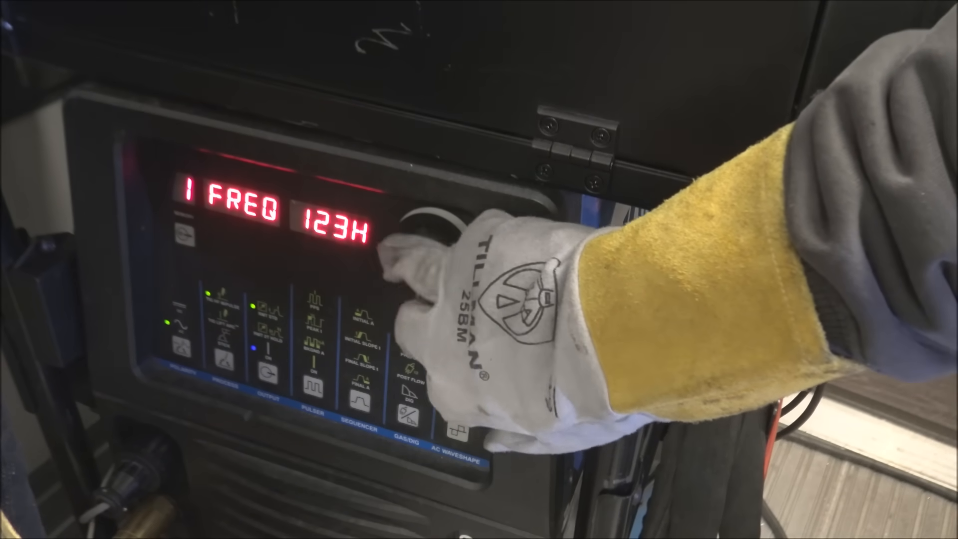
{"action": "left_click_drag", "start_coordinate": [428, 257], "coordinate": [403, 288]}
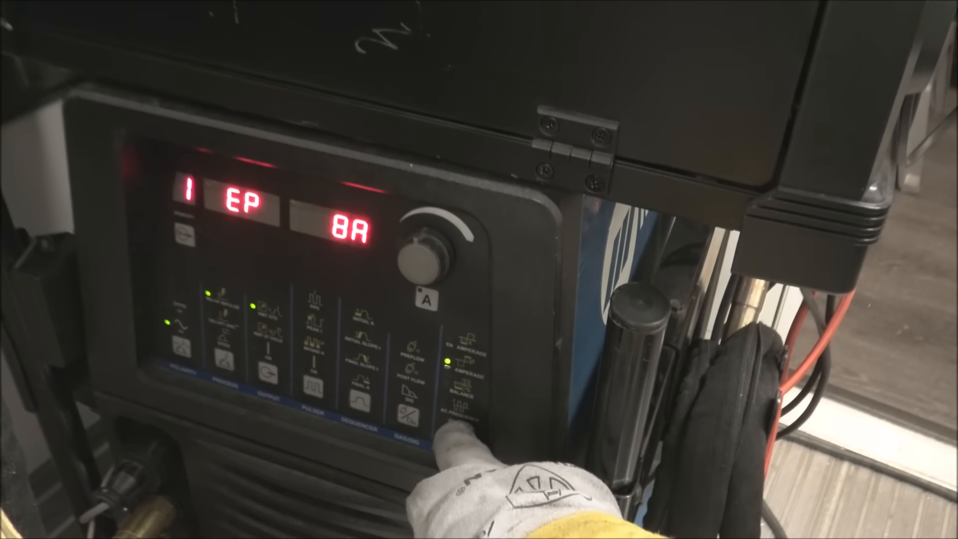
{"action": "left_click", "coordinate": [450, 409]}
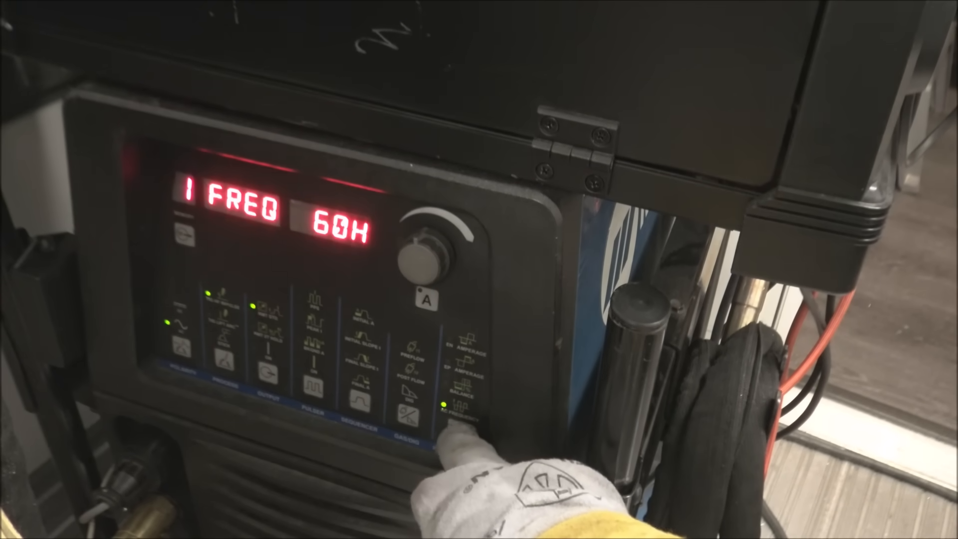